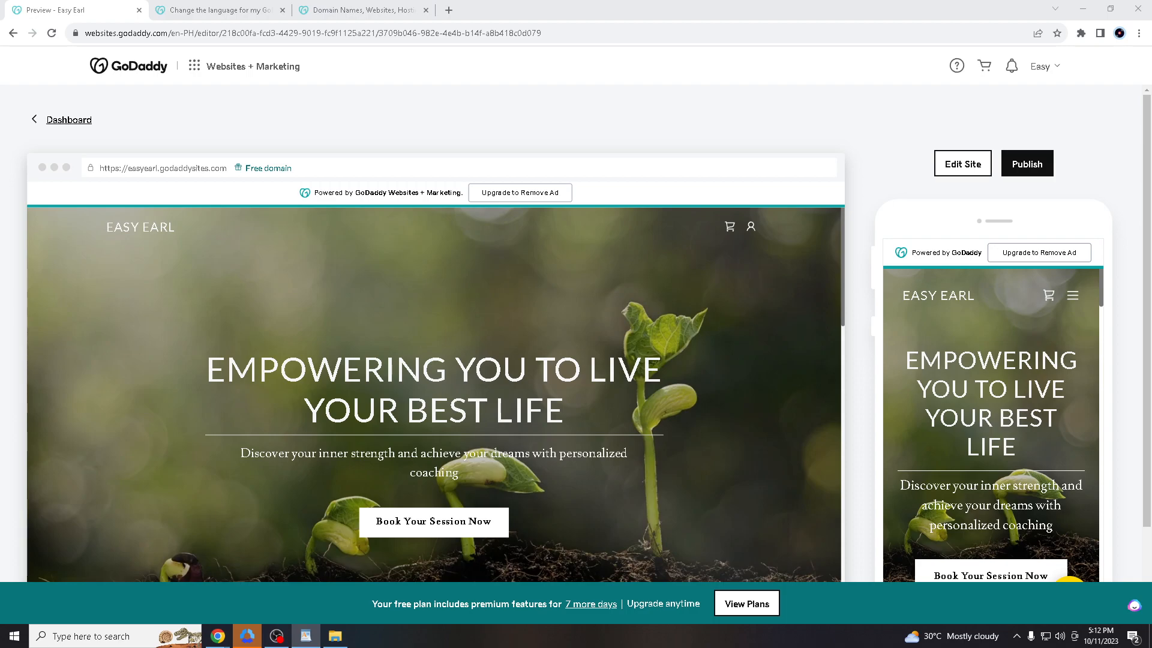
View the Help Center article 'Change the language for my GoDaddy account' with its two steps
scroll("down", 3)
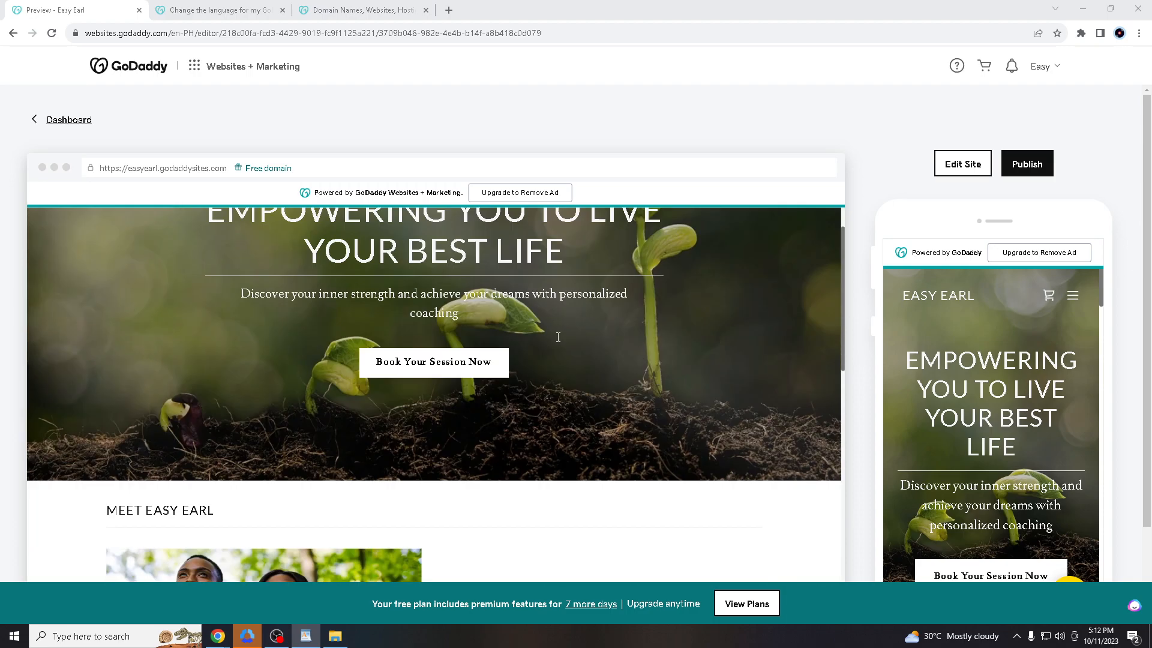
mouse_move(619, 363)
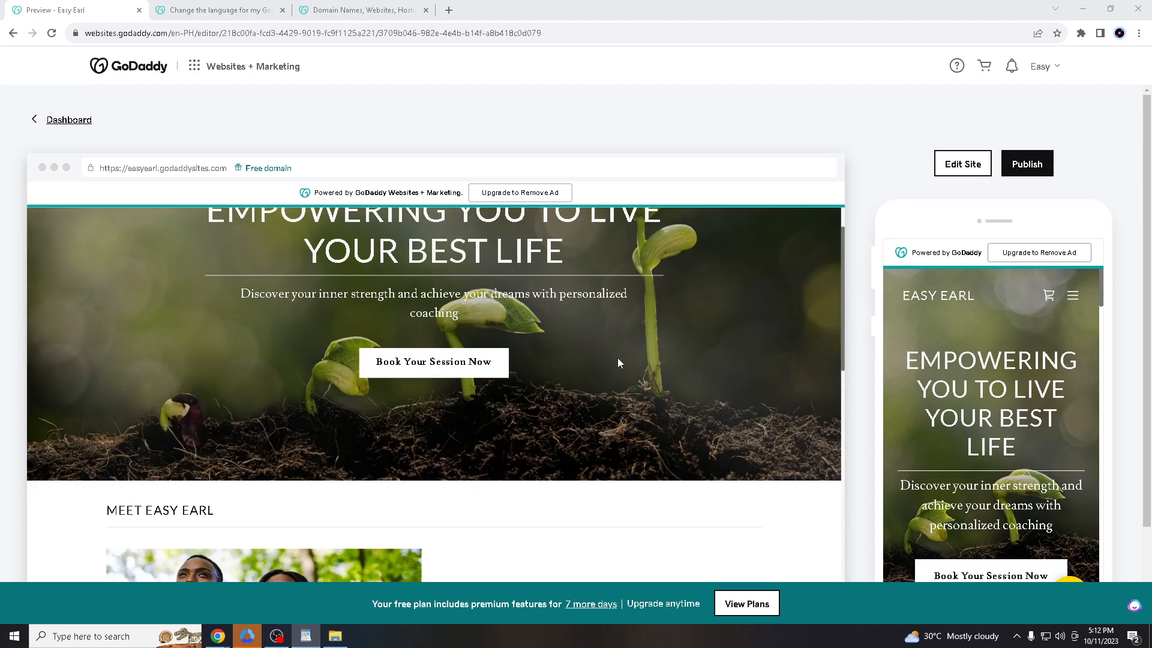
mouse_move(692, 316)
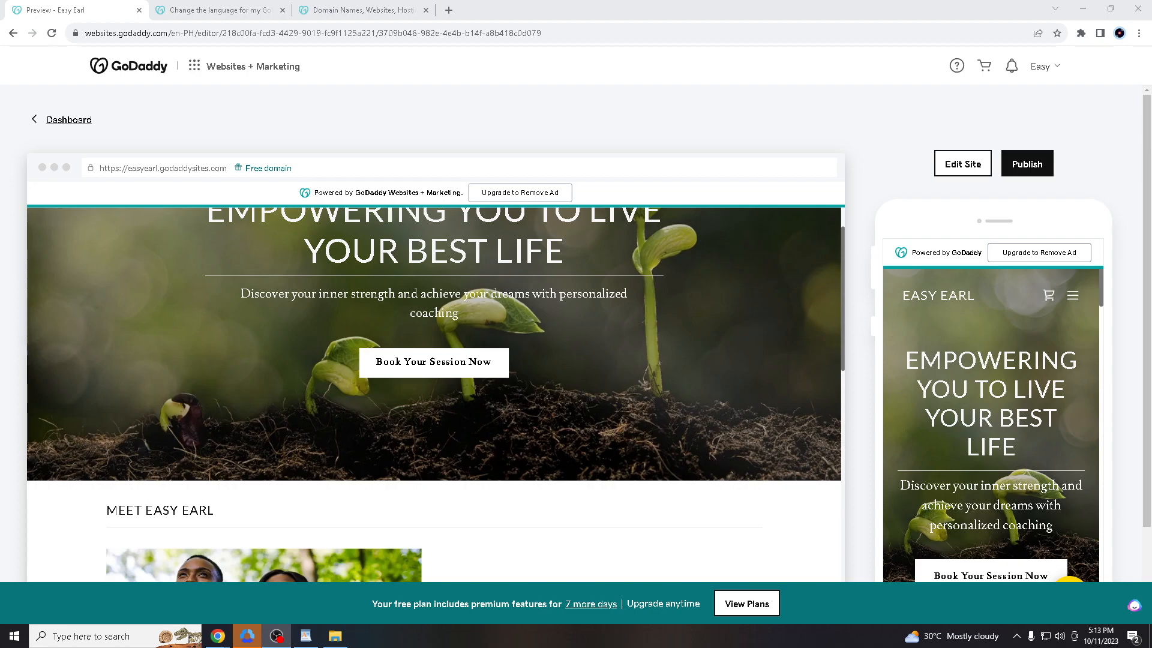
mouse_move(342, 340)
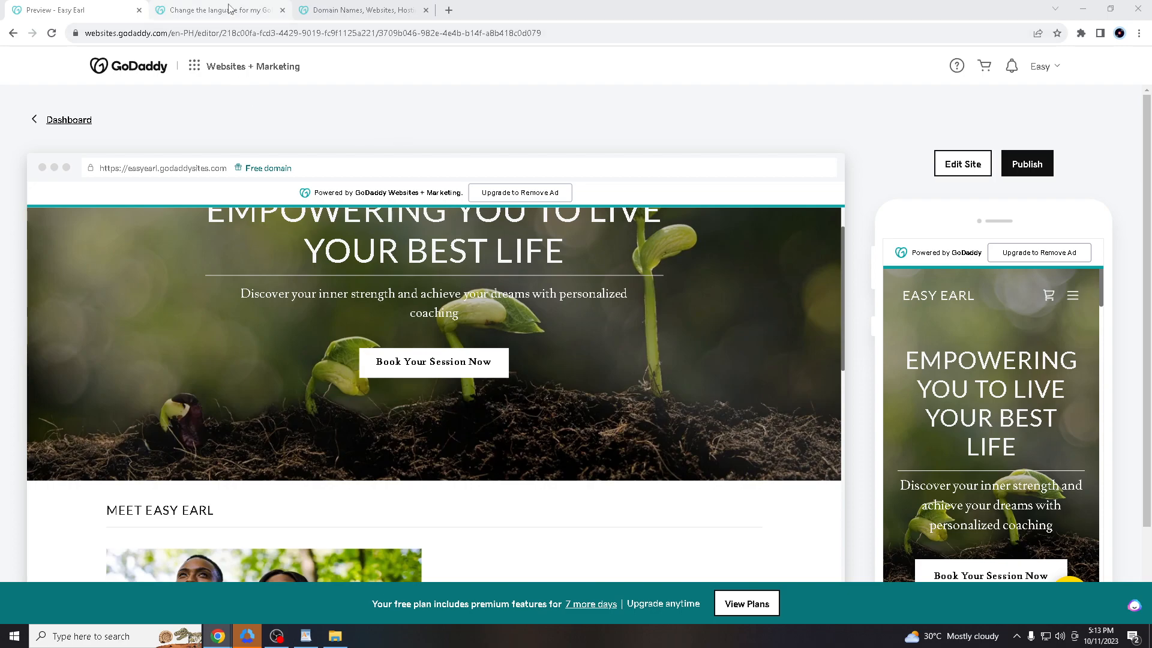
left_click(219, 10)
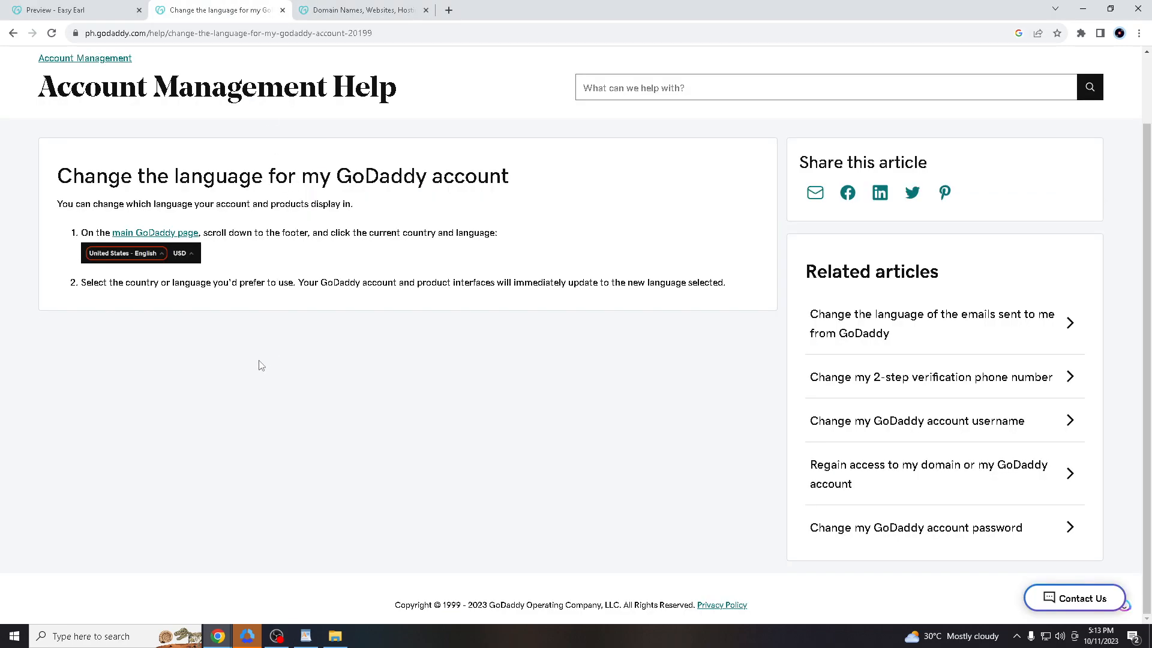
mouse_move(20, 200)
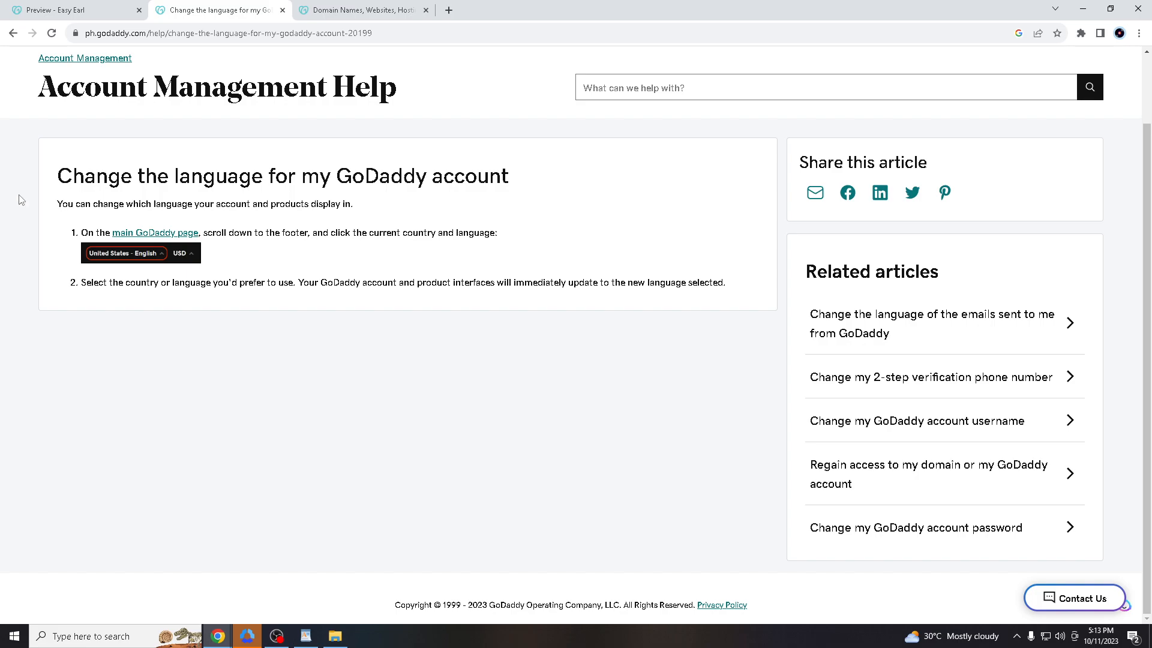
mouse_move(80, 183)
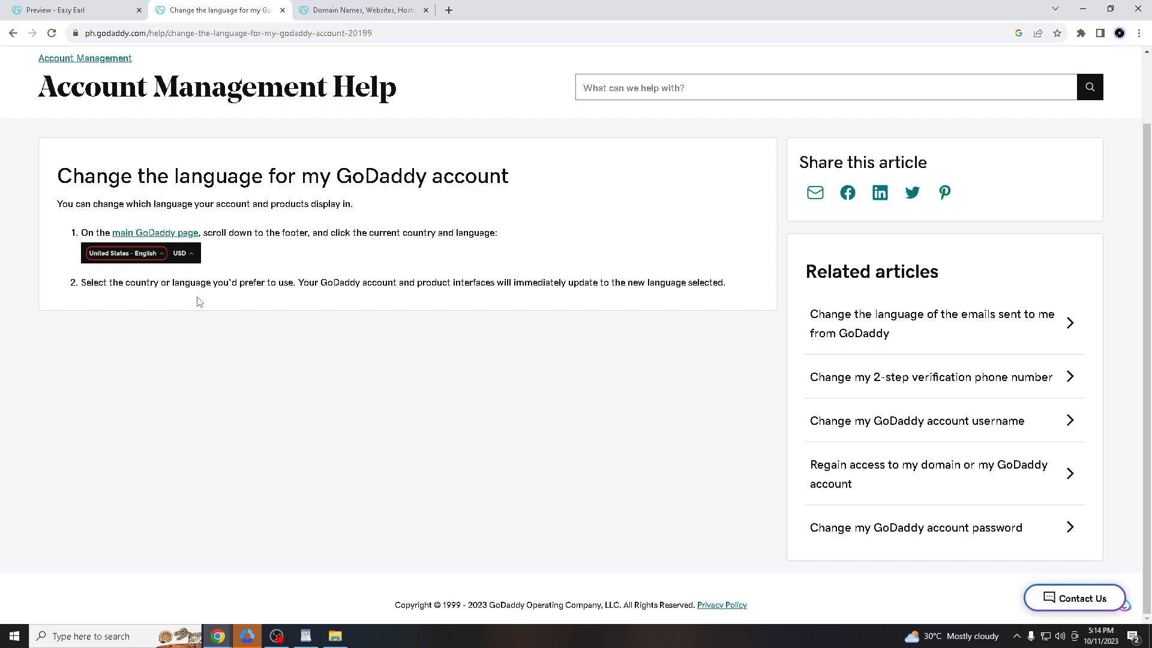
mouse_move(162, 247)
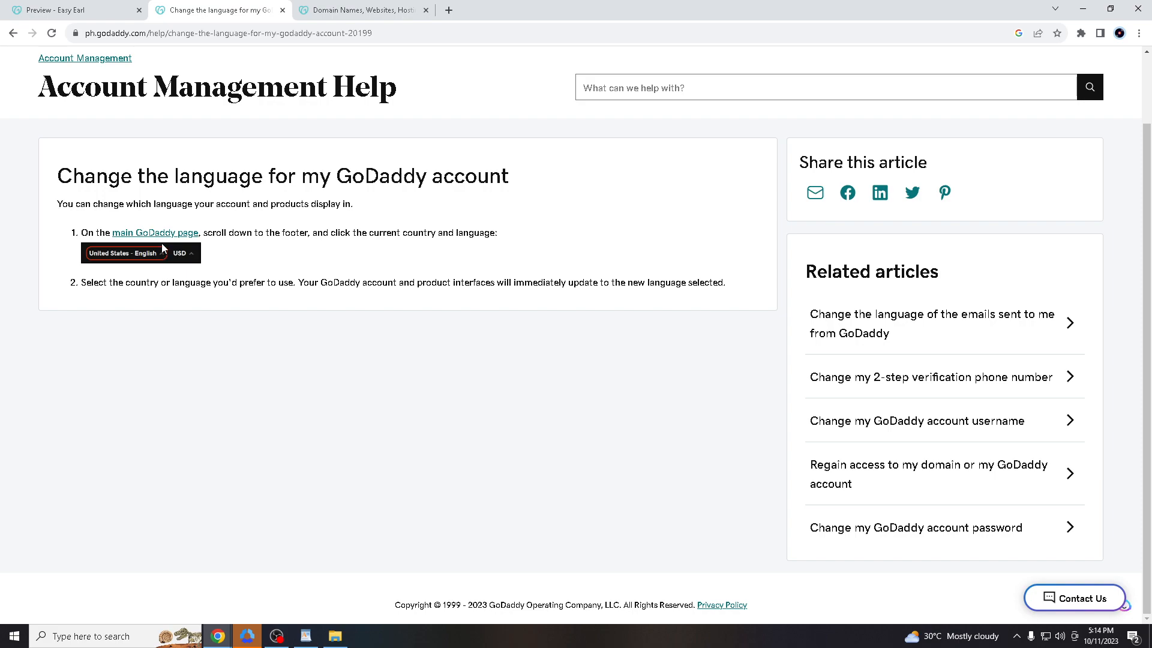
mouse_move(152, 236)
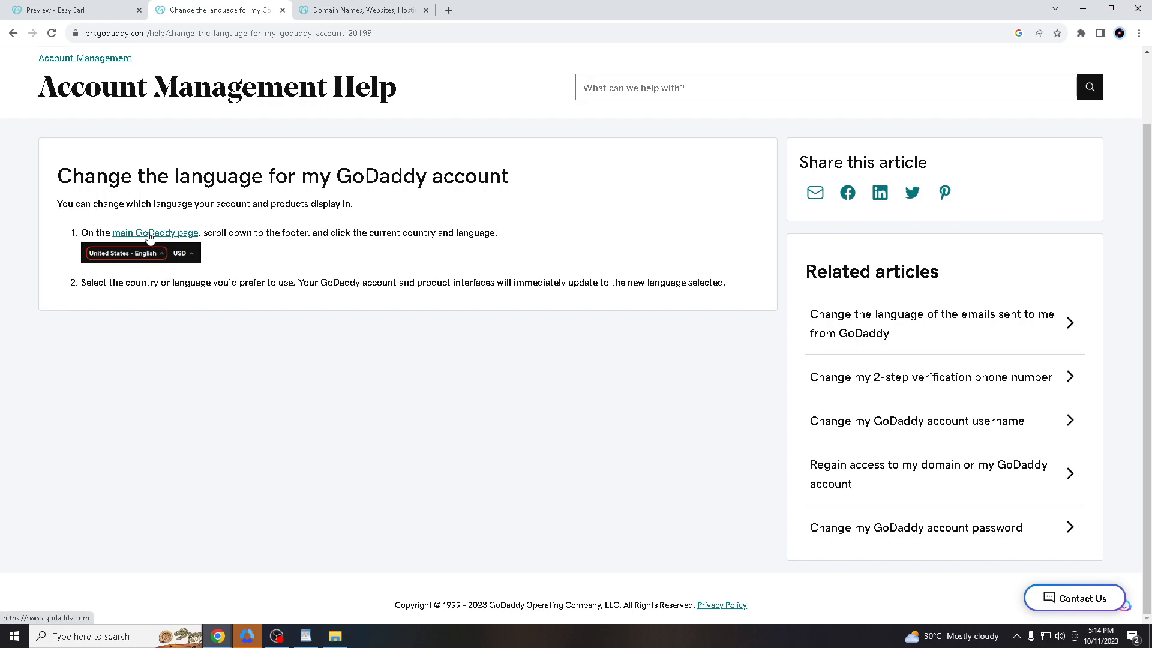
mouse_move(415, 236)
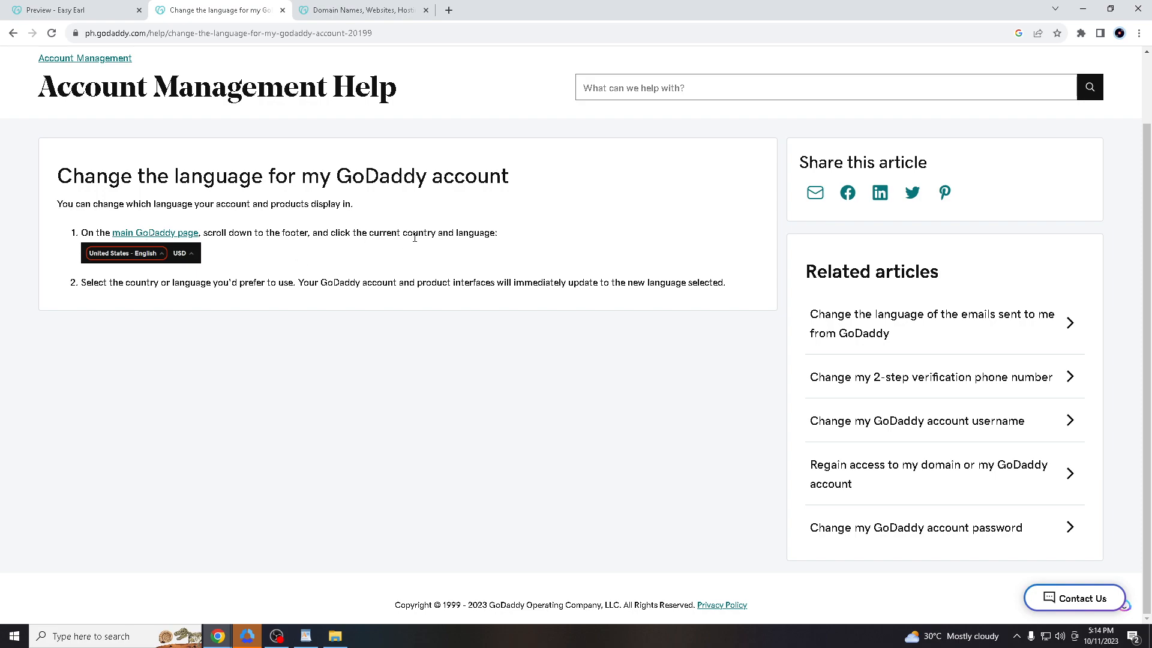
mouse_move(149, 225)
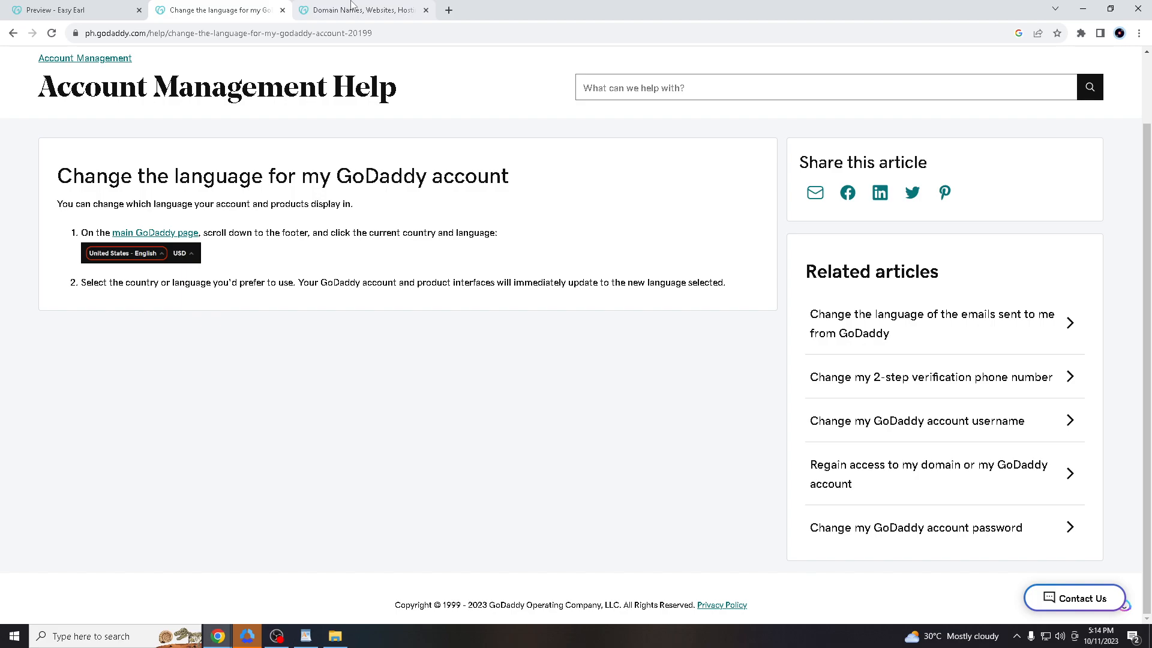
Return to the GoDaddy.com homepage and reach its footer
left_click(360, 10)
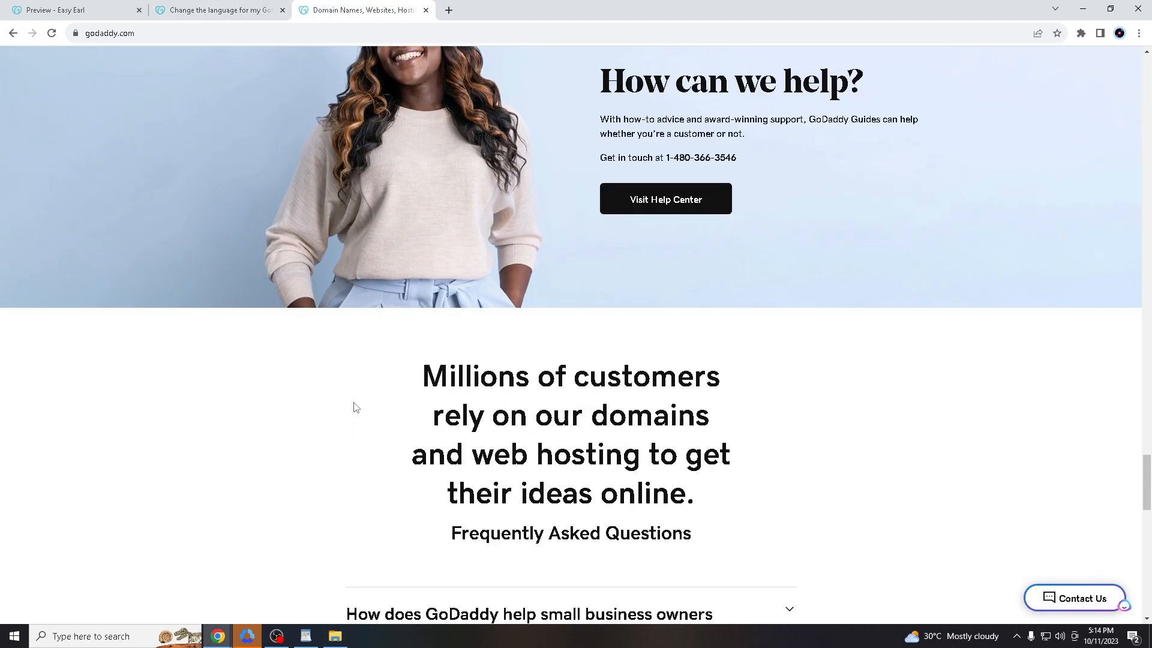
scroll("up", 3)
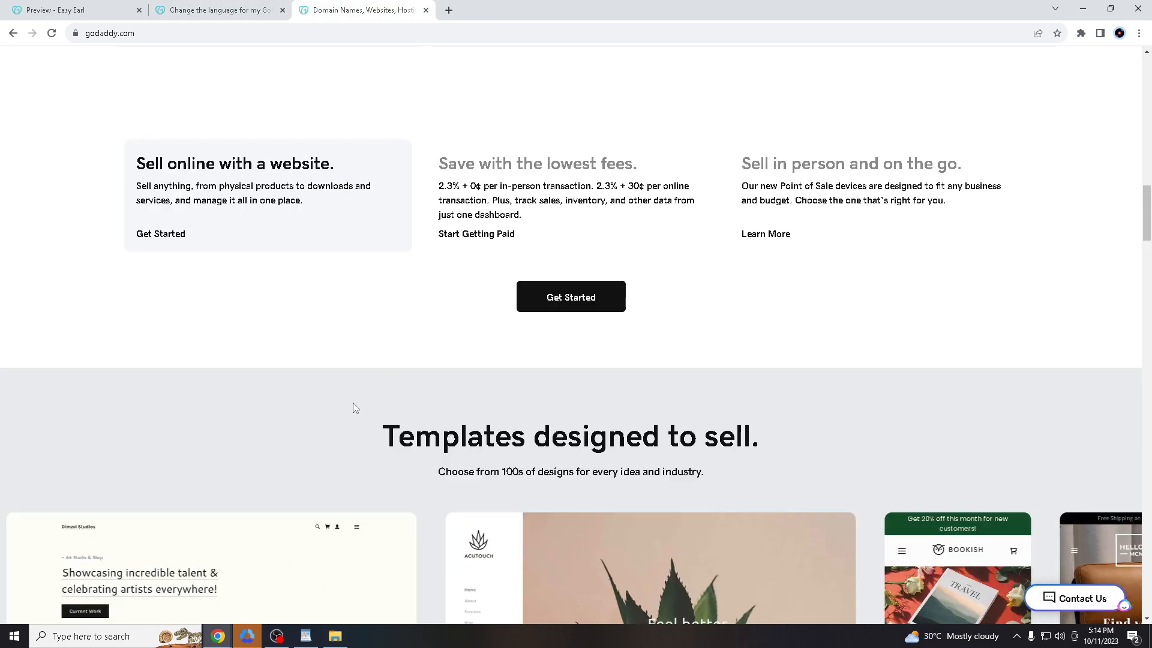
scroll("up", 3)
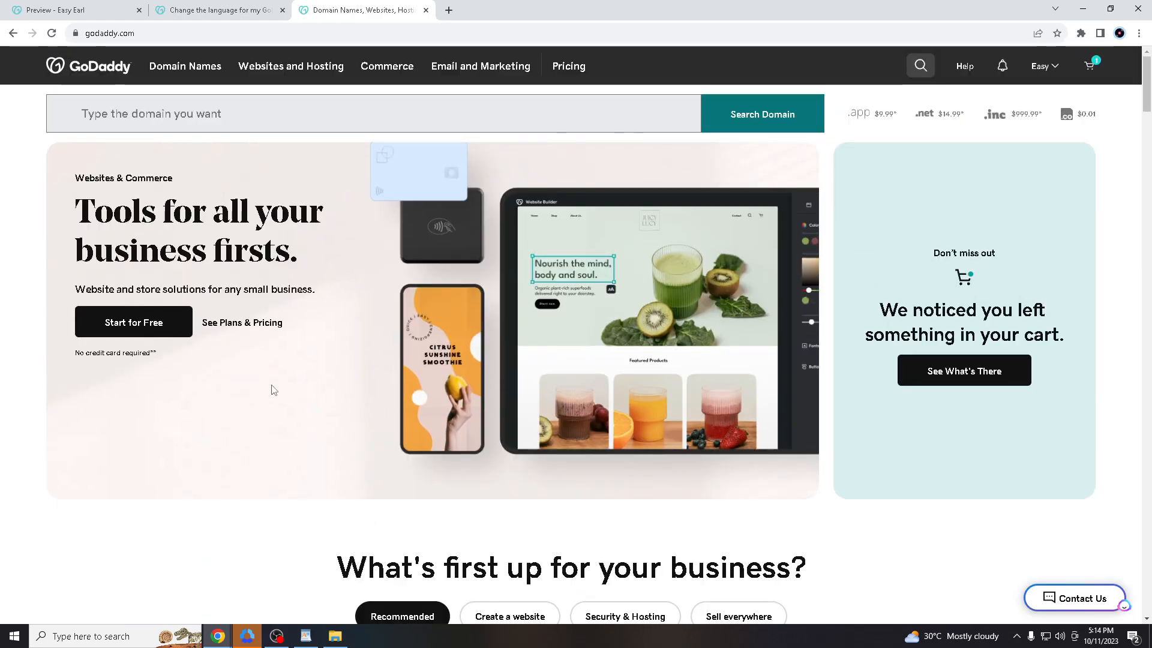
scroll("down", 3)
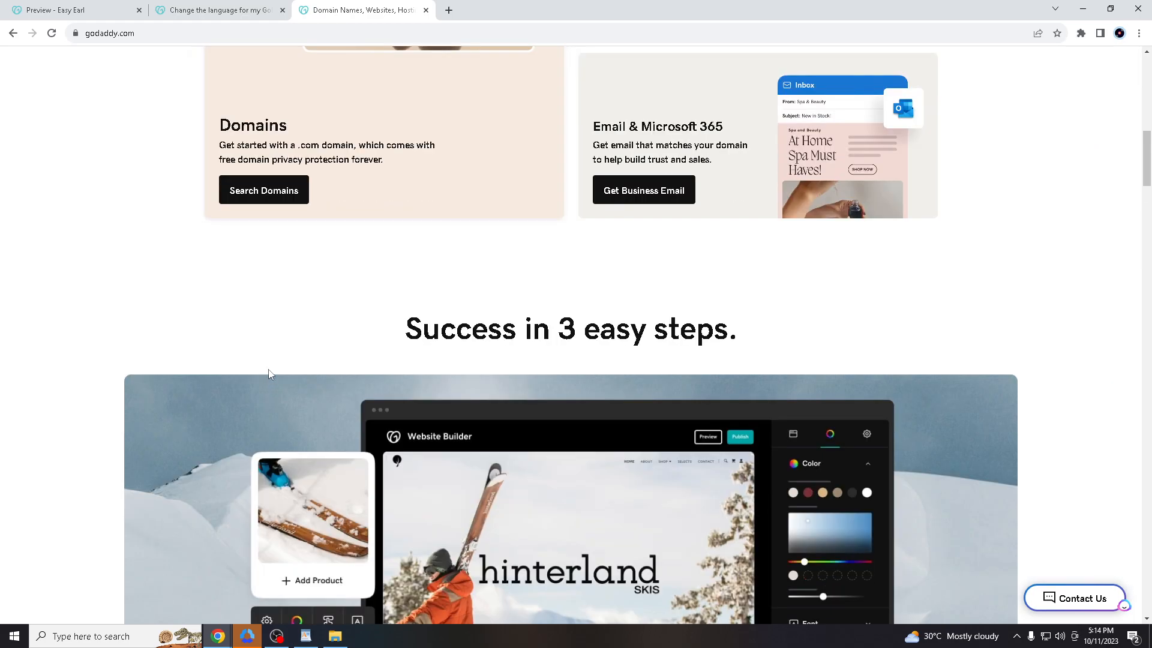
scroll("down", 3)
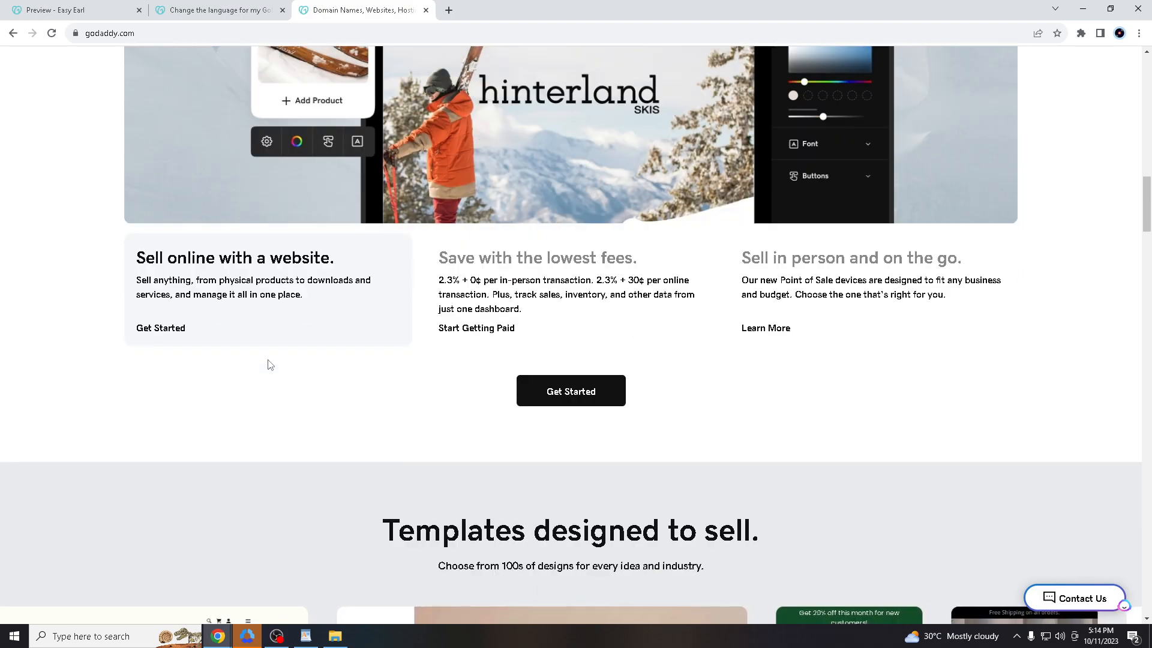
scroll("down", 3)
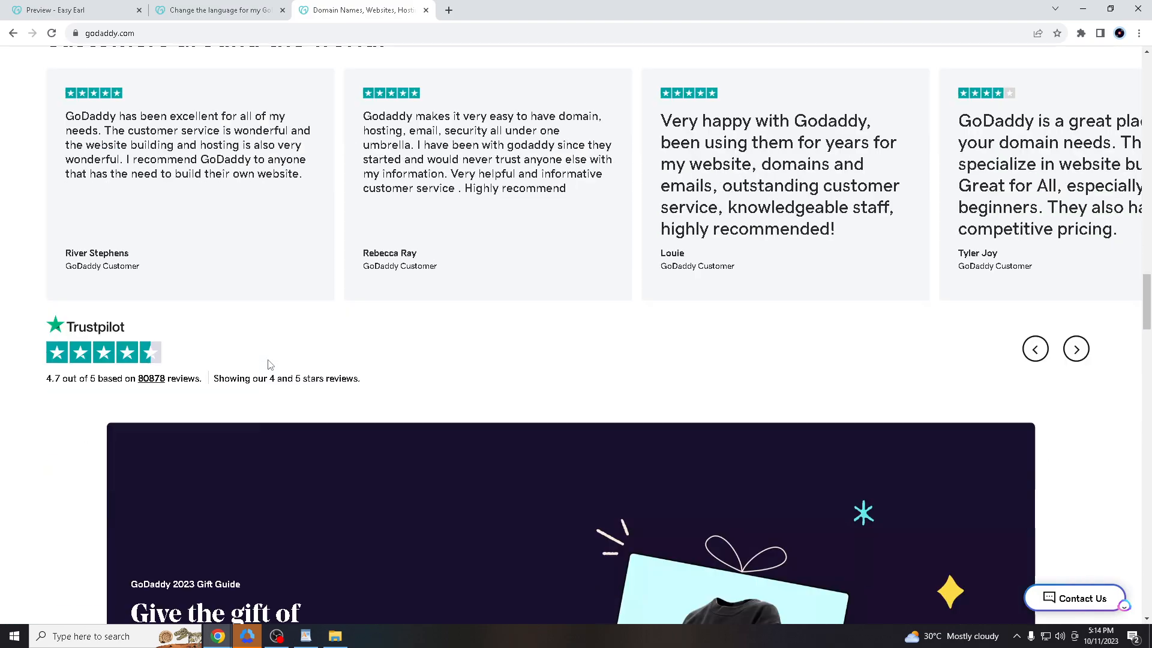
scroll("down", 3)
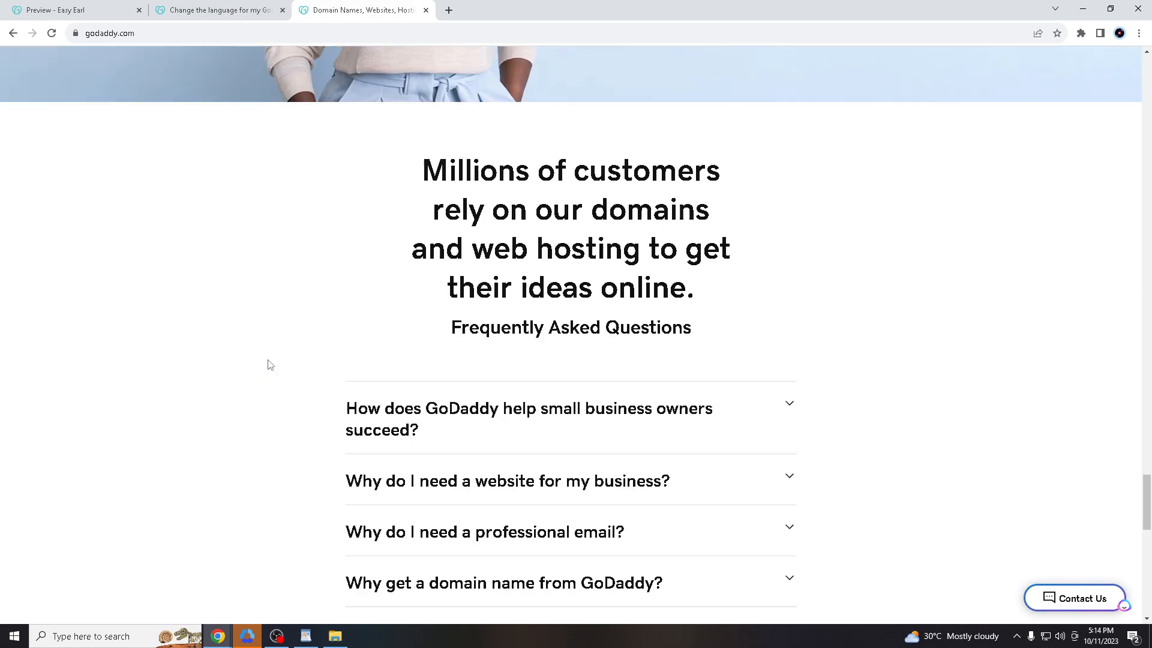
scroll("down", 3)
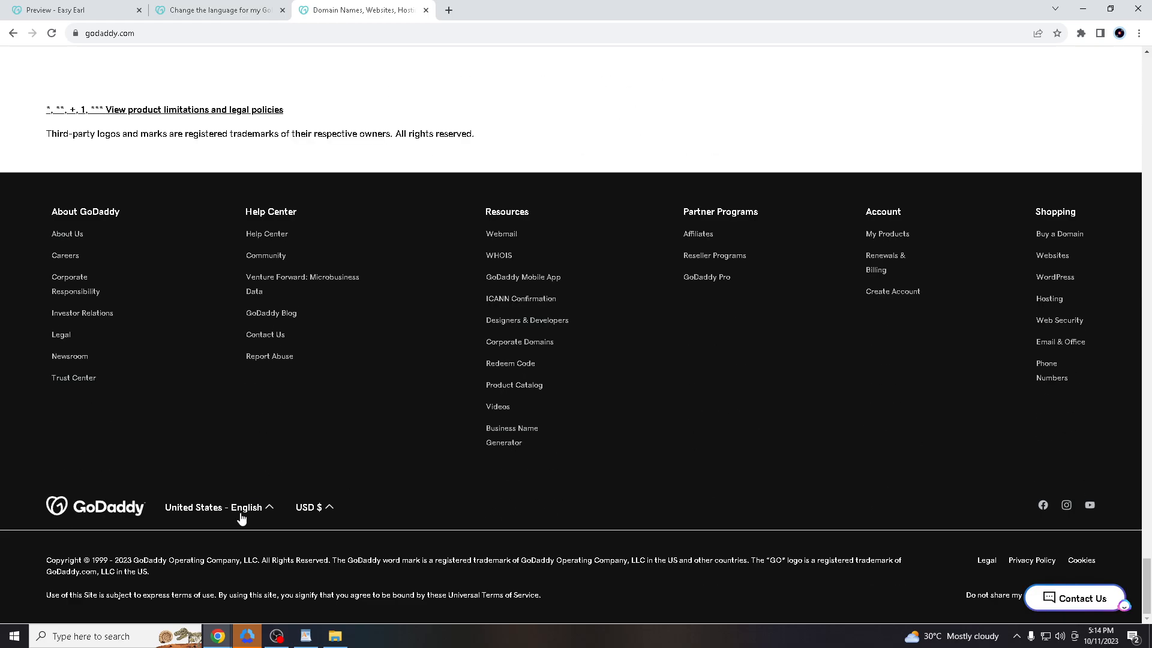
mouse_move(269, 519)
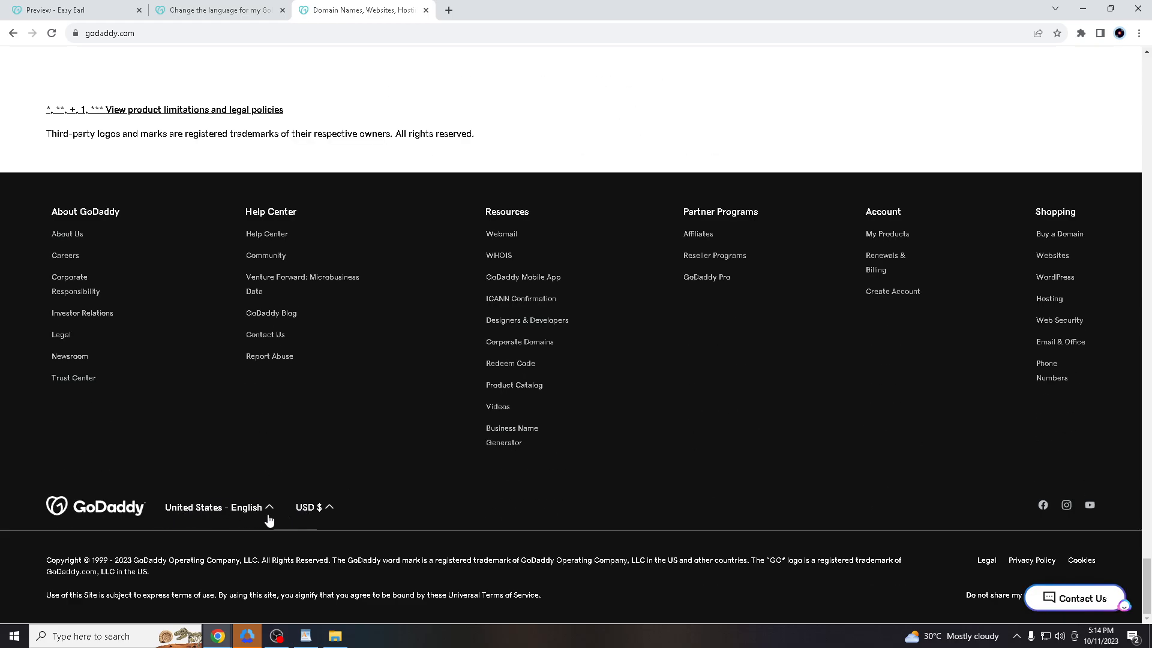
mouse_move(335, 514)
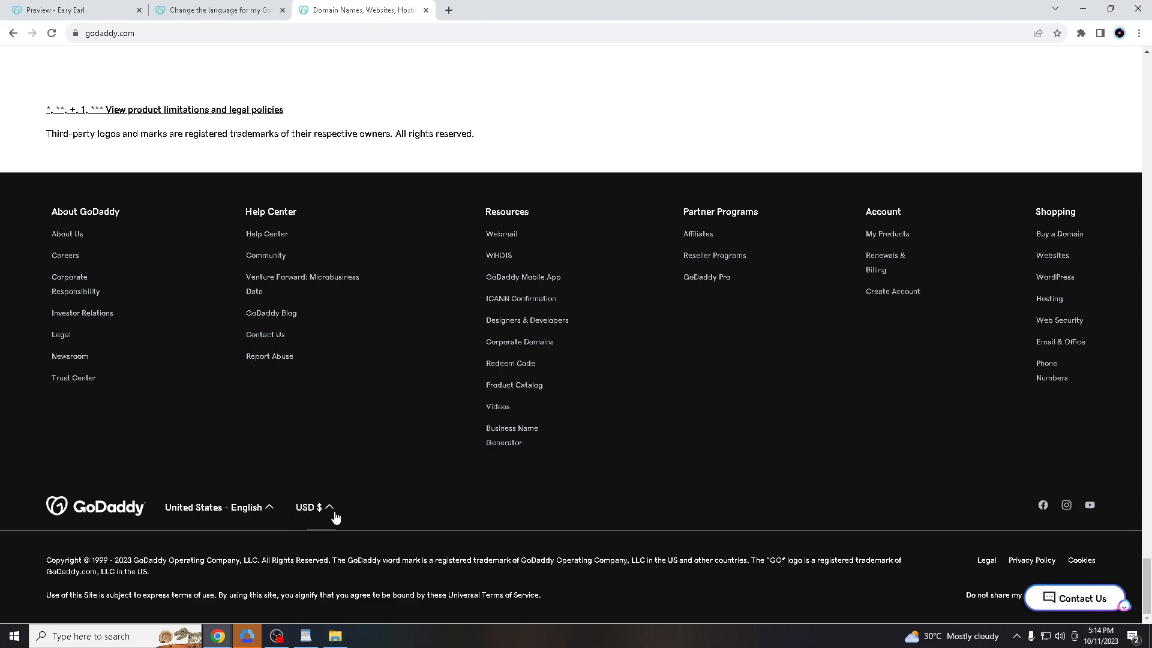
Expand the USD $ currency dropdown and browse partway through its options
left_click(311, 506)
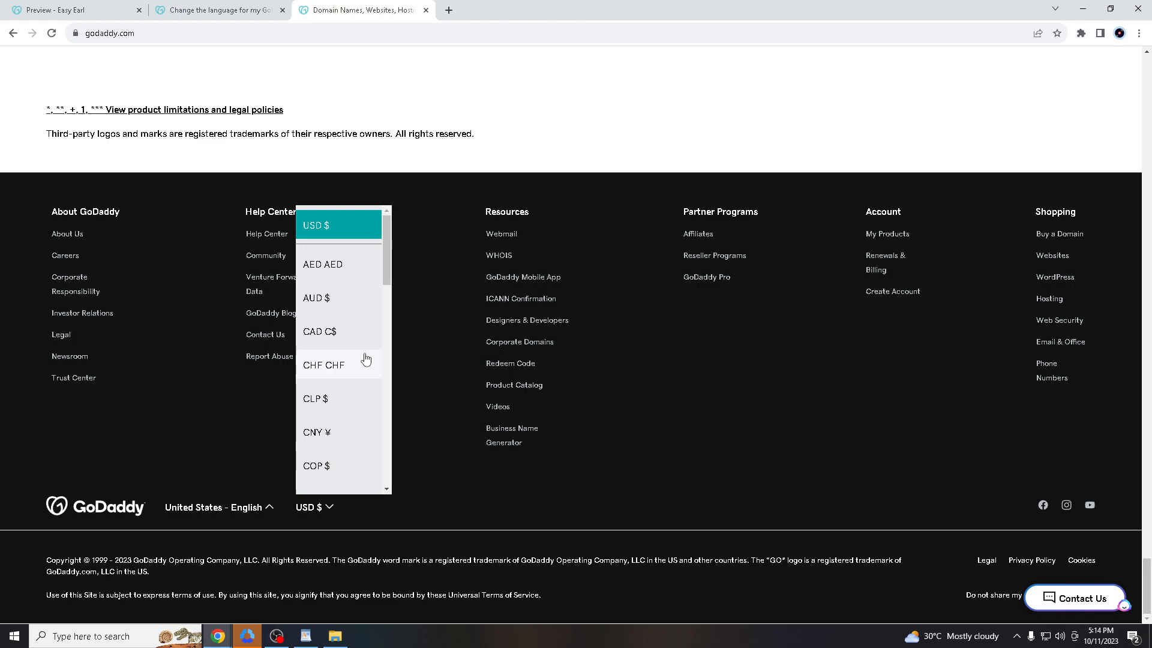
scroll("down", 3)
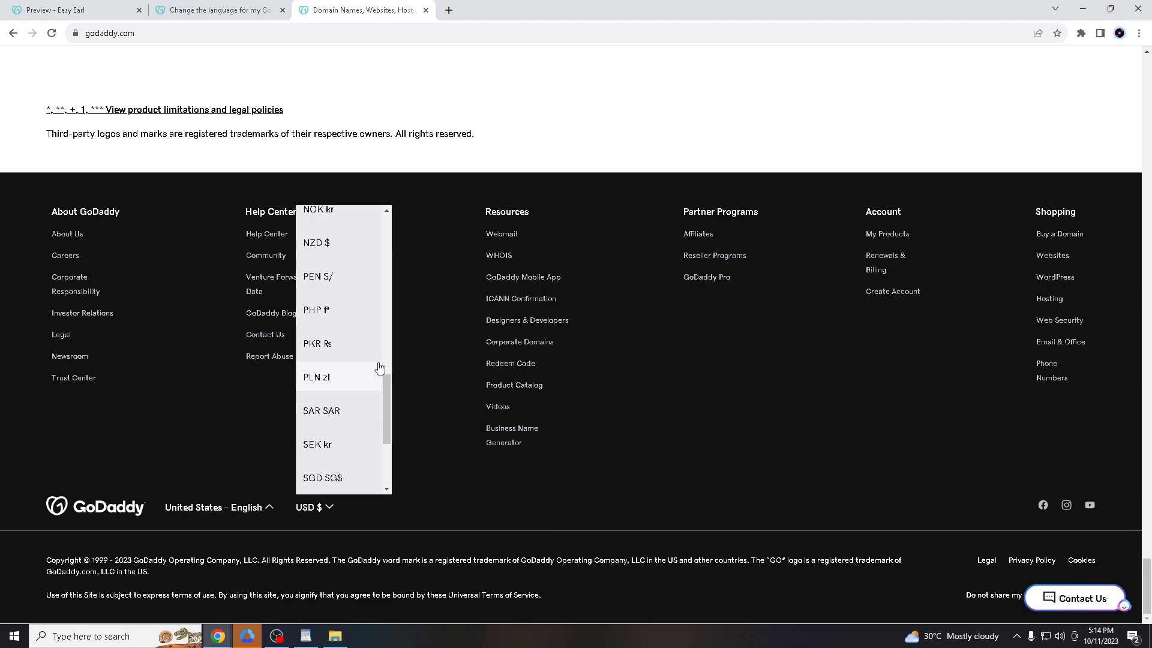
Expand 'United States - English' to show the Choose your Country/Region locale list
left_click(213, 506)
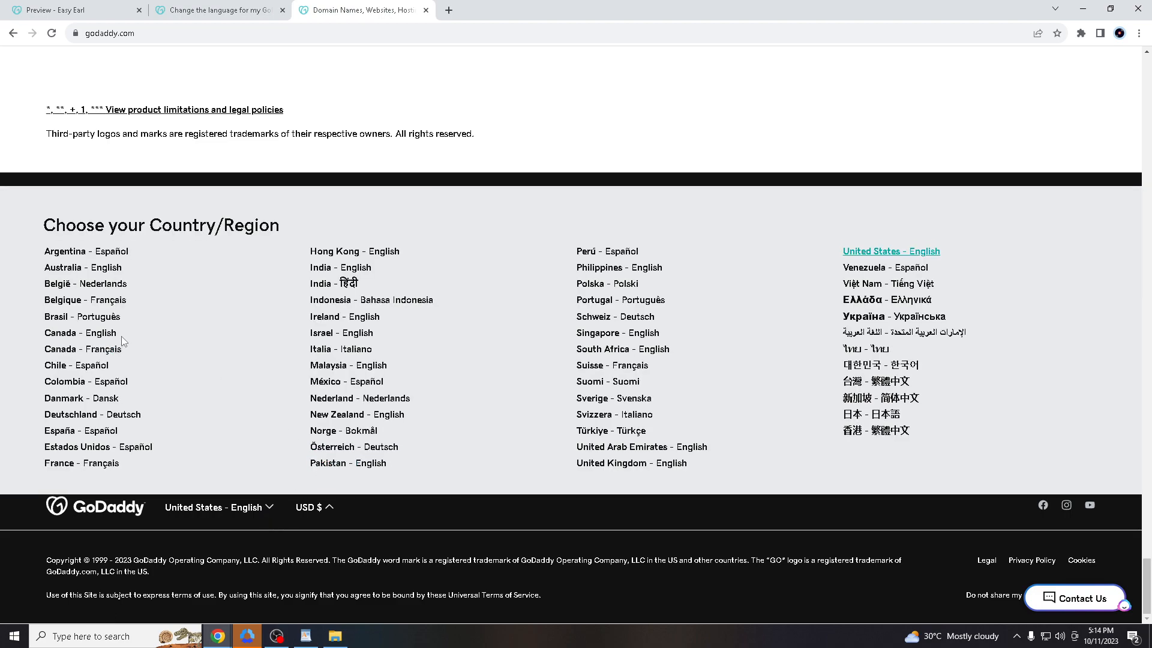
mouse_move(791, 355)
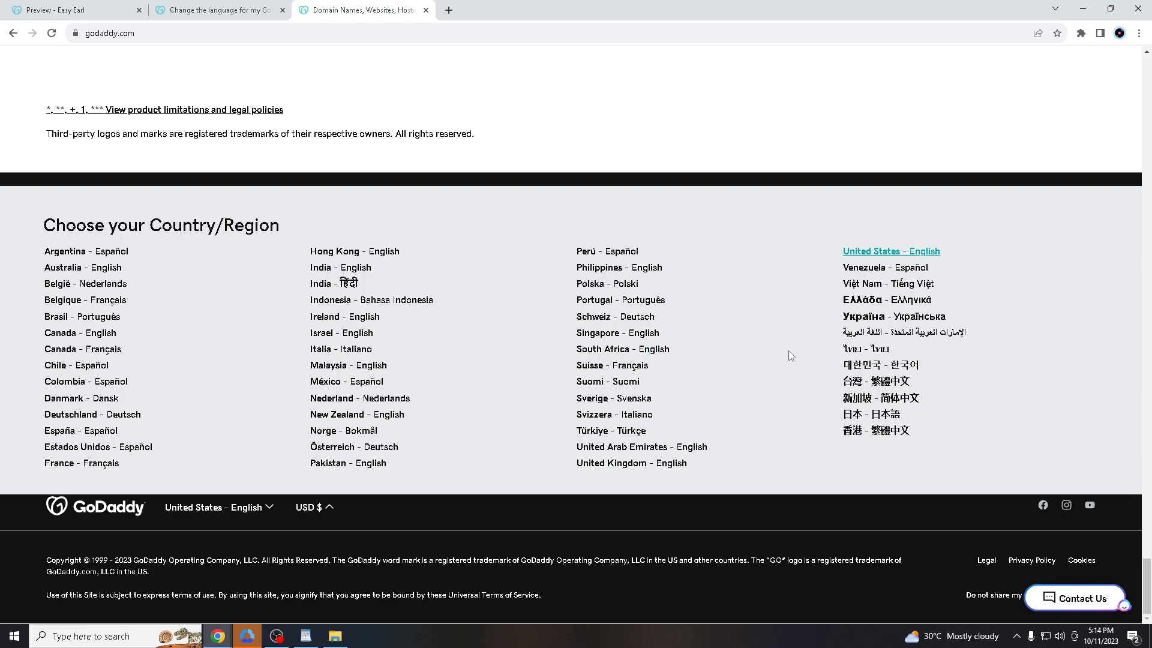